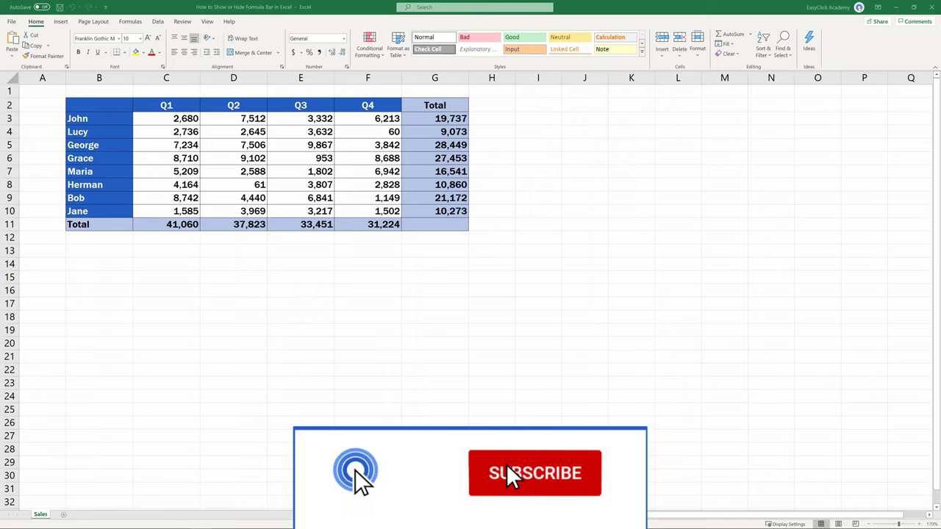
- Show the View ribbon's Show group on the quarterly sales sheet, Formula Bar still unchecked
click(536, 474)
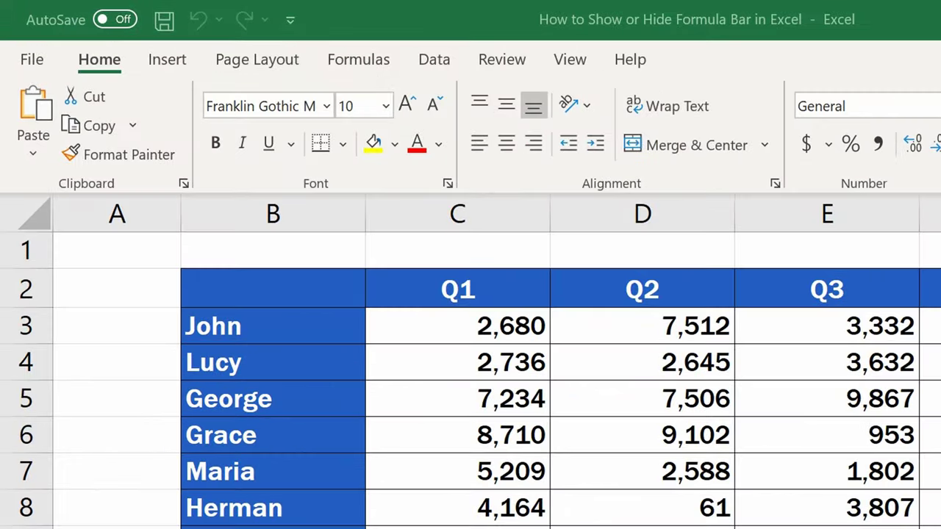
mouse_move(531, 247)
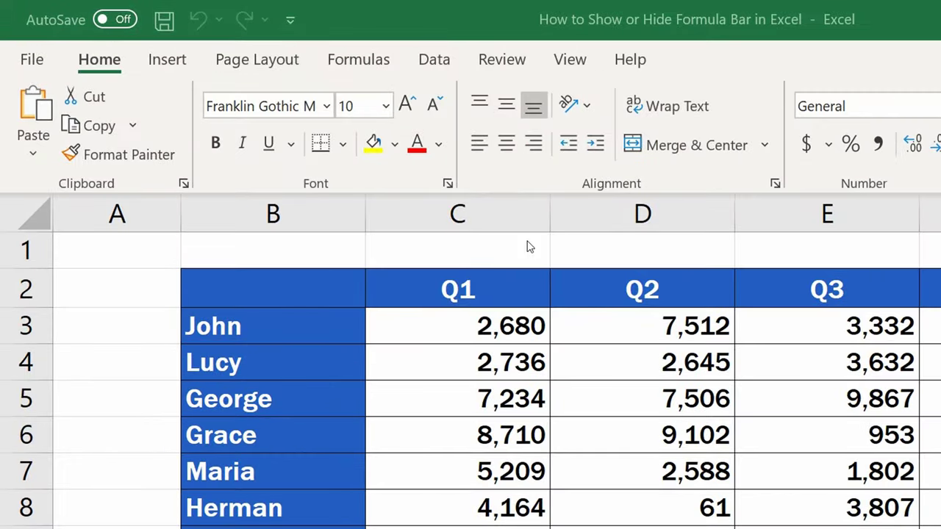
click(571, 59)
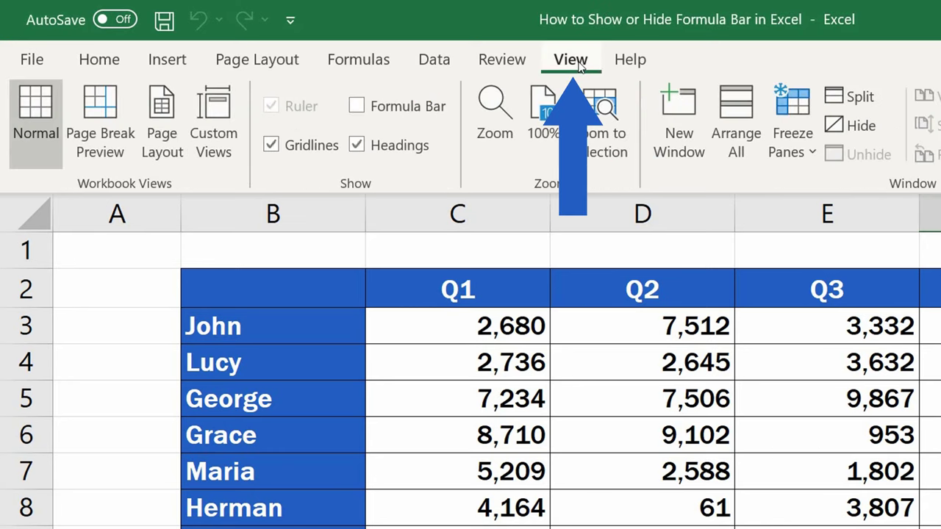
click(356, 106)
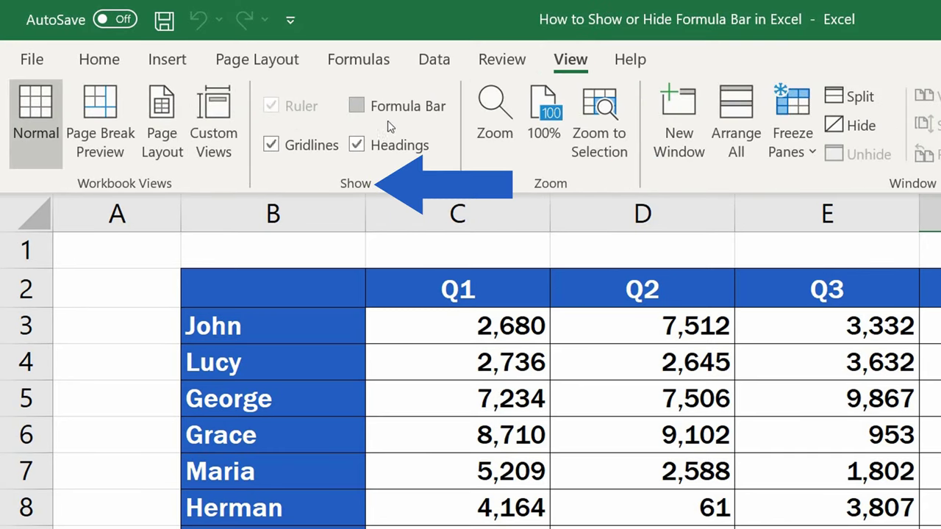
click(356, 106)
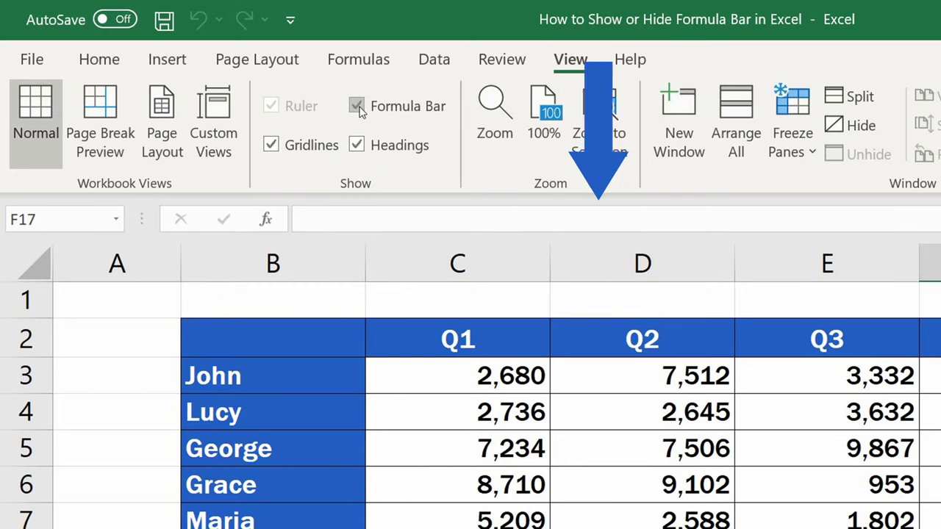
click(355, 105)
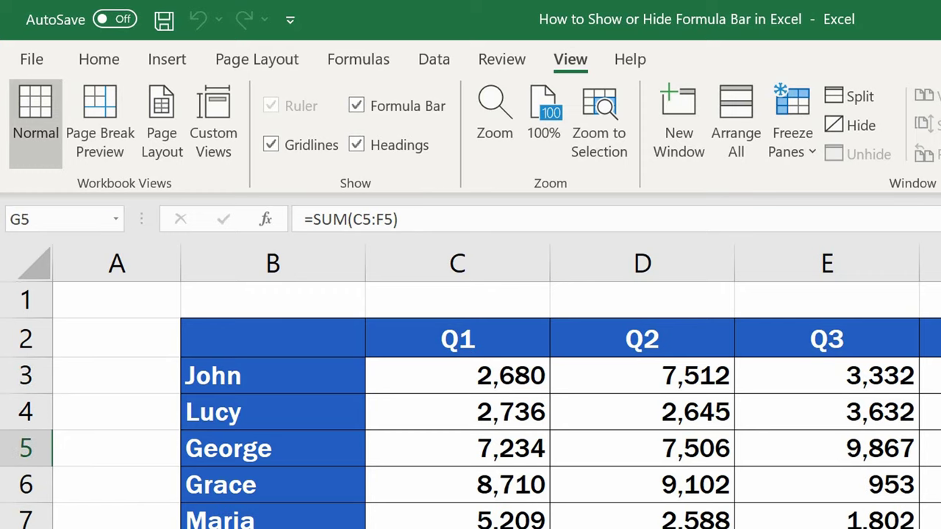
click(356, 105)
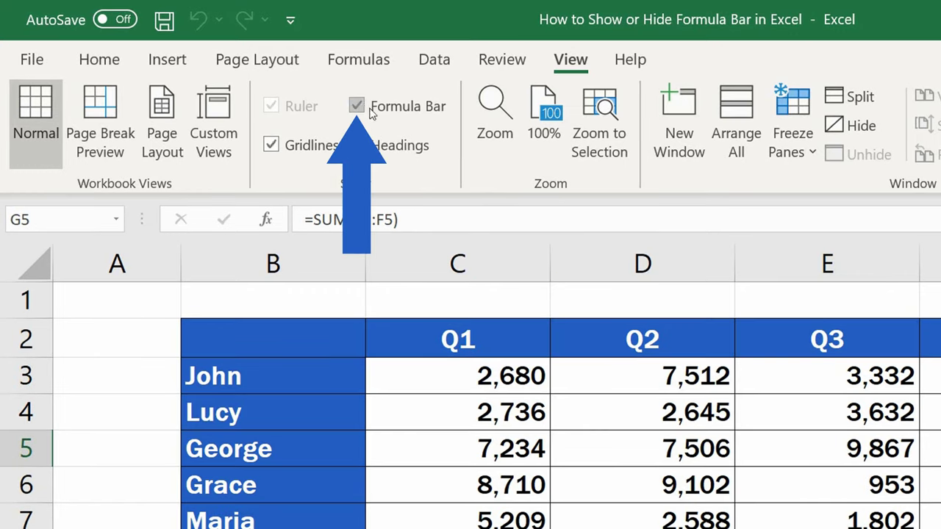
click(356, 106)
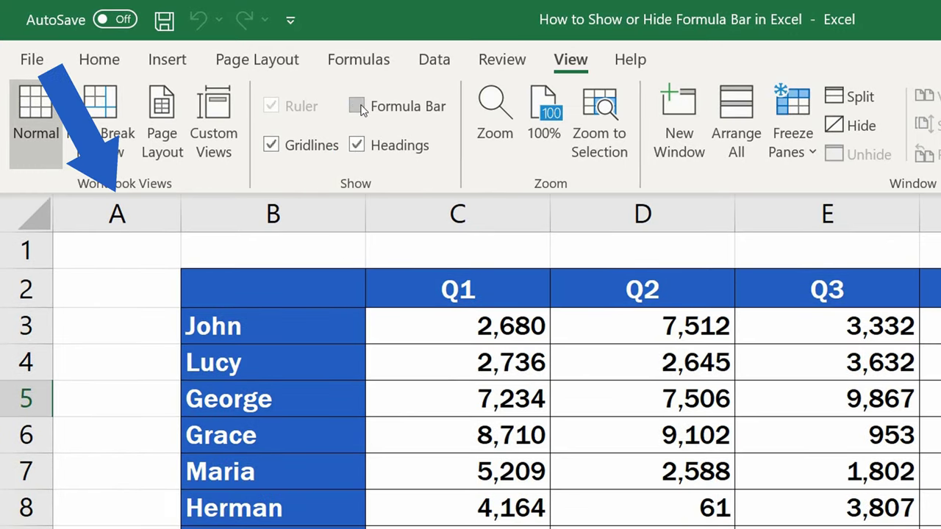